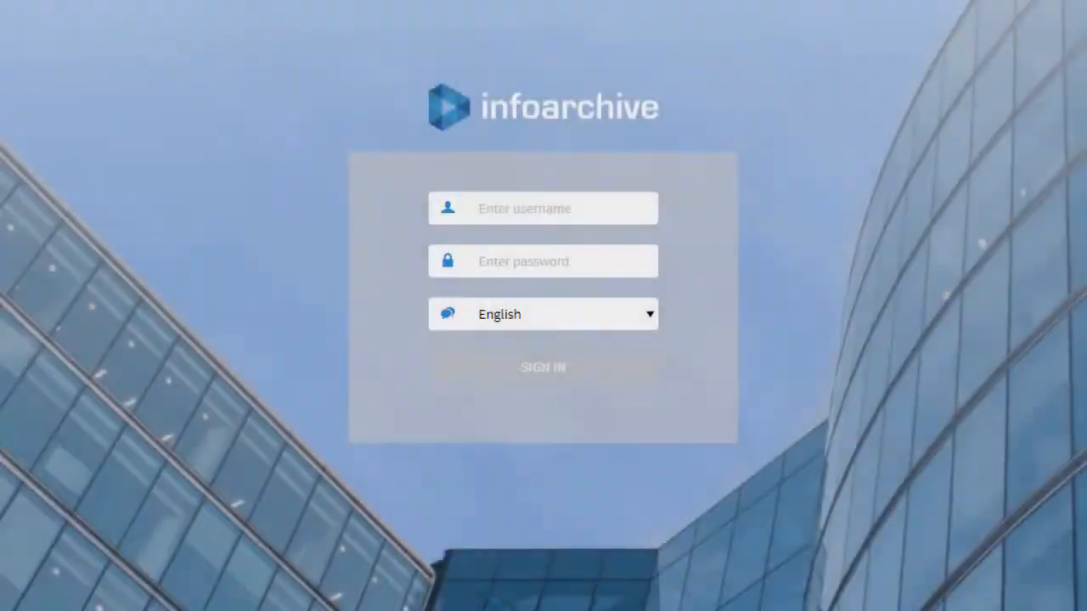
Step: Sign in with the saved username from suggestions and enter the password
left_click(543, 208)
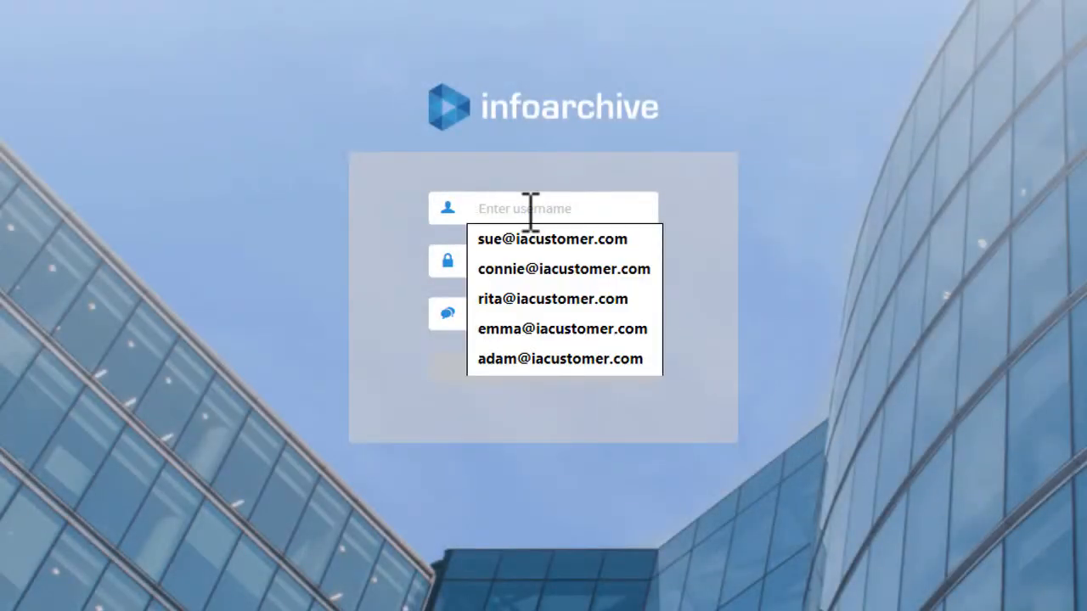
left_click(552, 298)
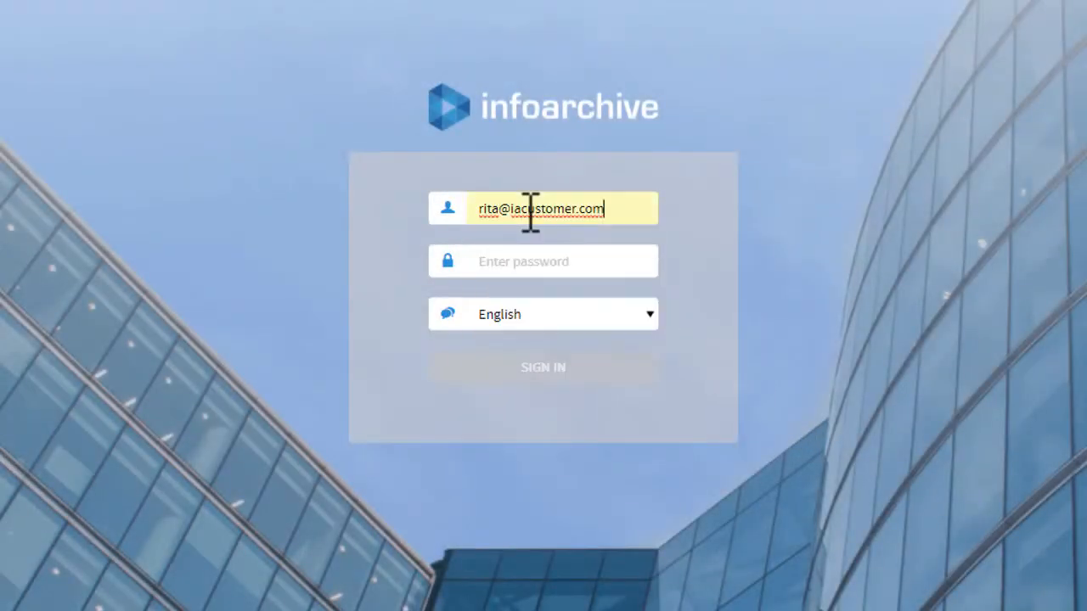
type("••••")
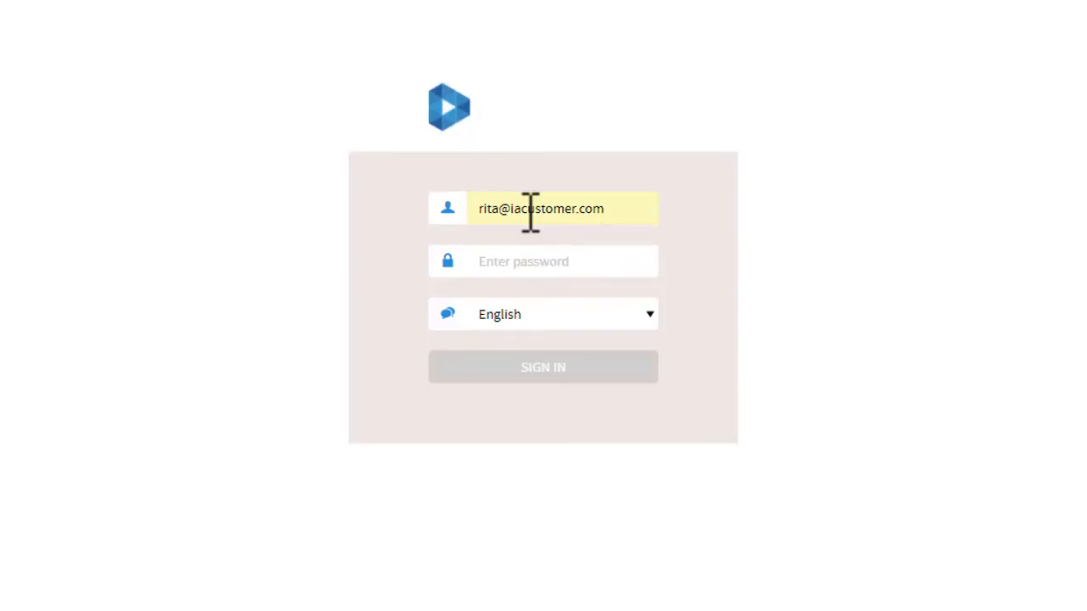
left_click(542, 367)
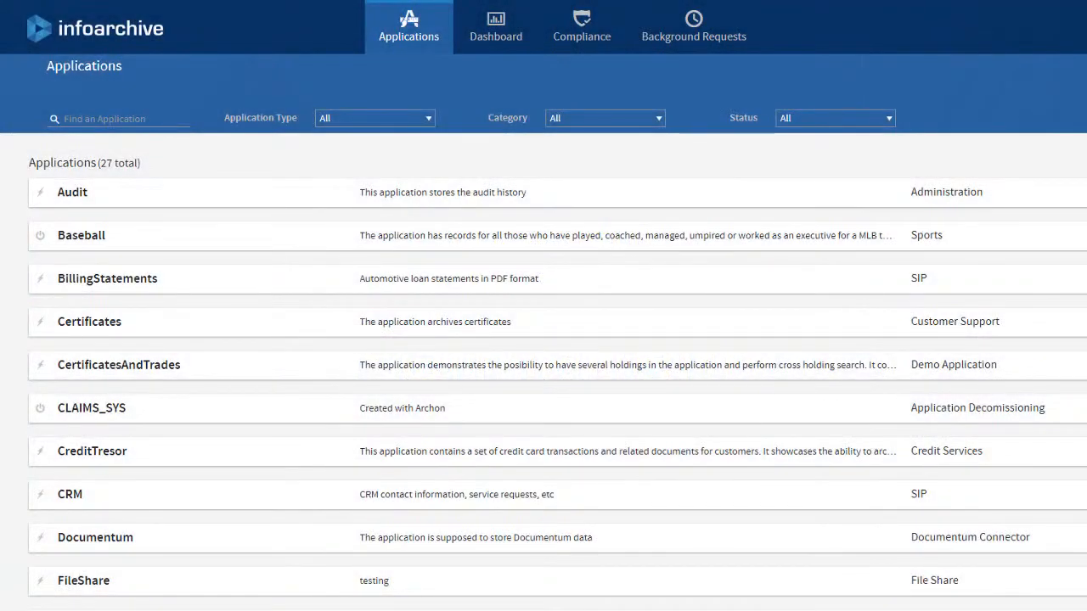
Step: Open the Invoices application and view its Application Info
scroll("down", 3)
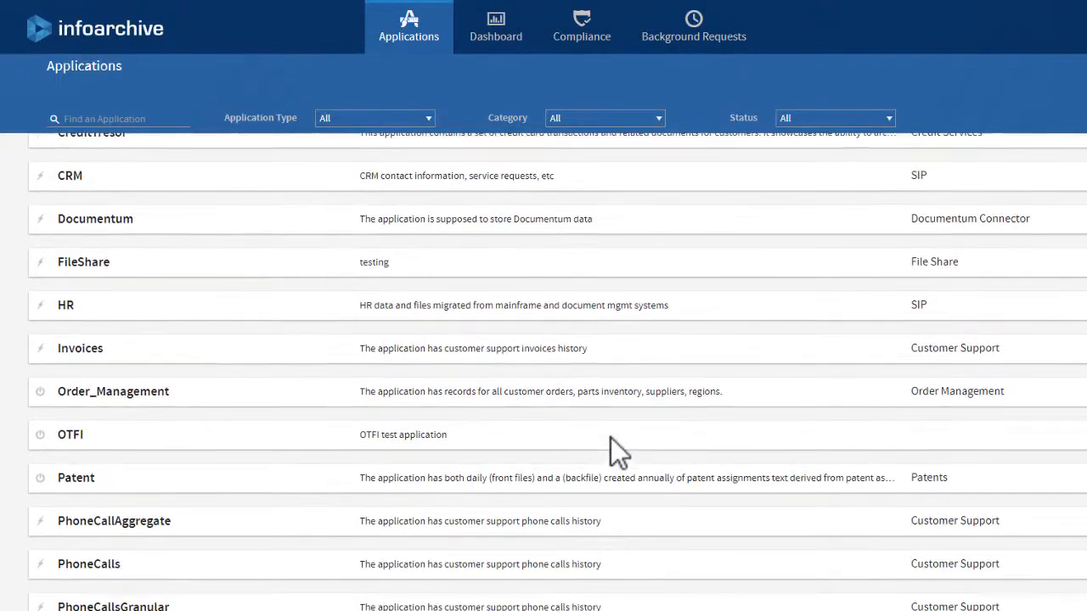
scroll("down", 3)
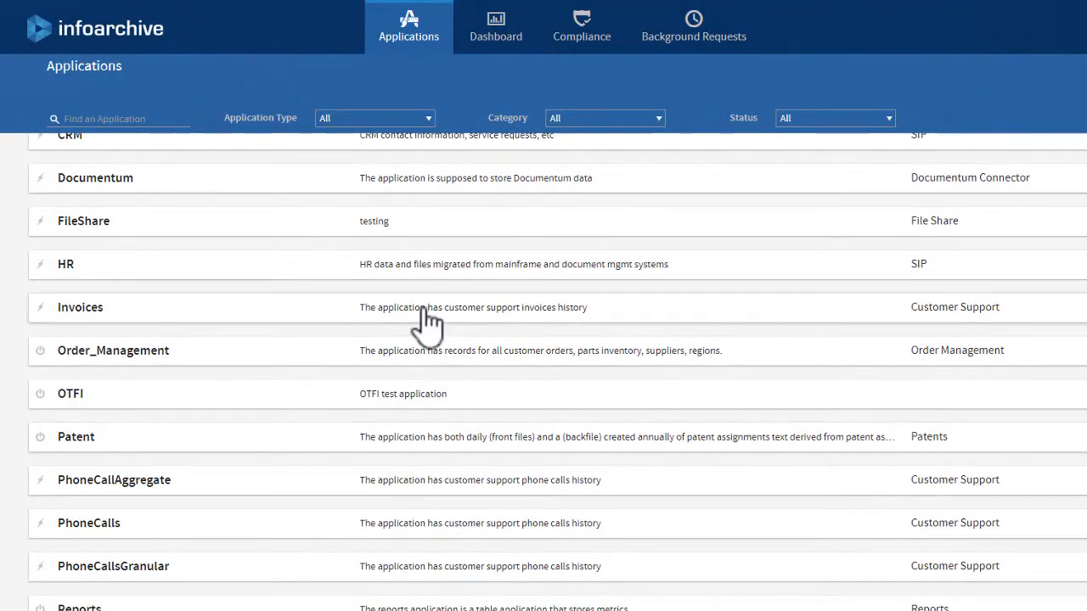
left_click(80, 307)
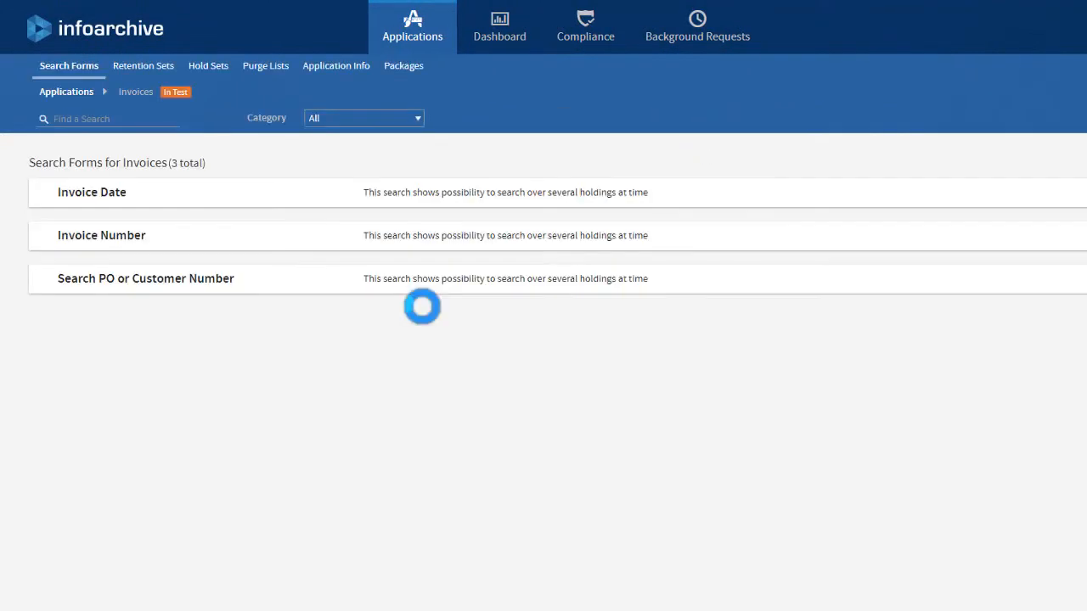
left_click(335, 66)
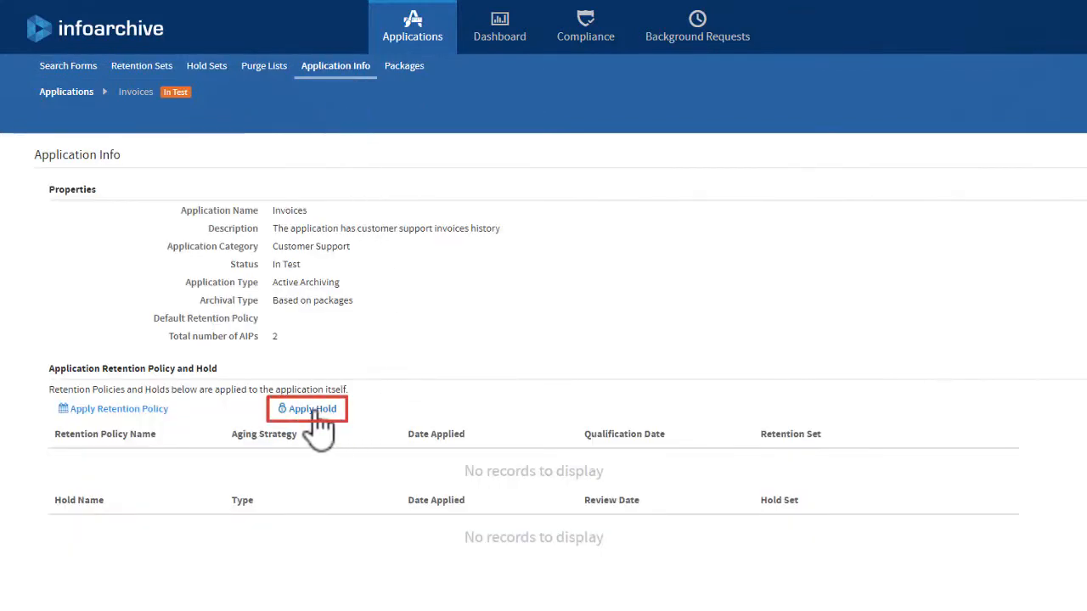
Step: Start Apply Hold, search holds for 'invo', and select Invoices-hold
left_click(307, 408)
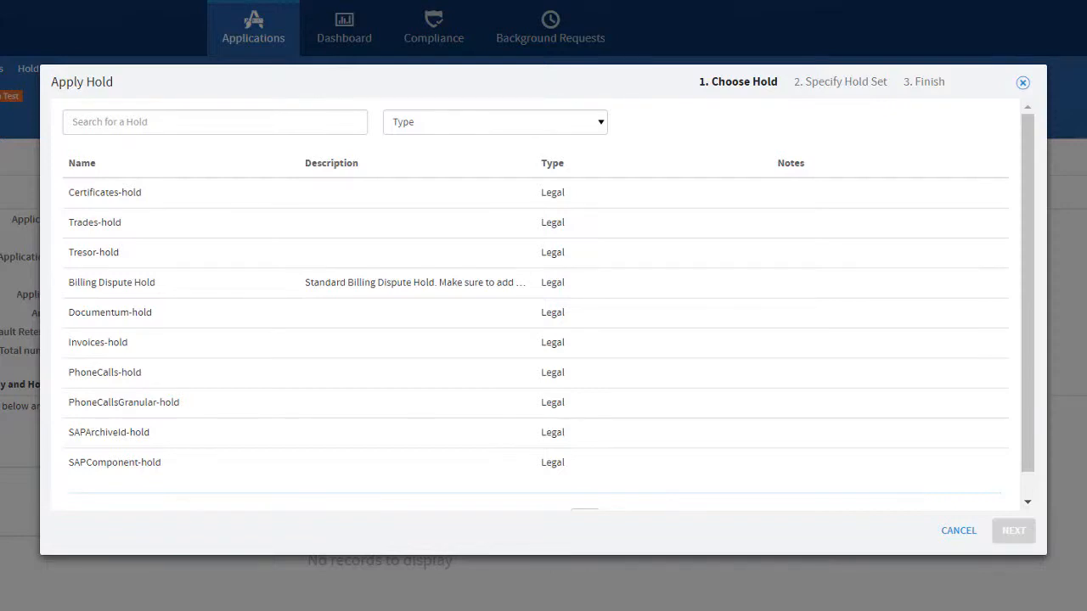
left_click(215, 121)
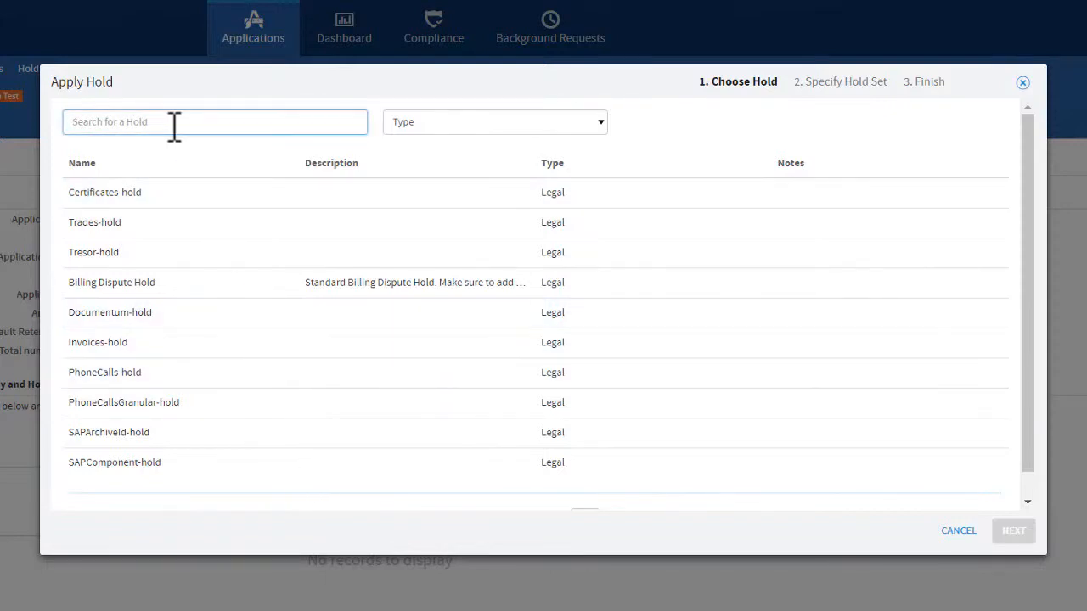
type("invoices")
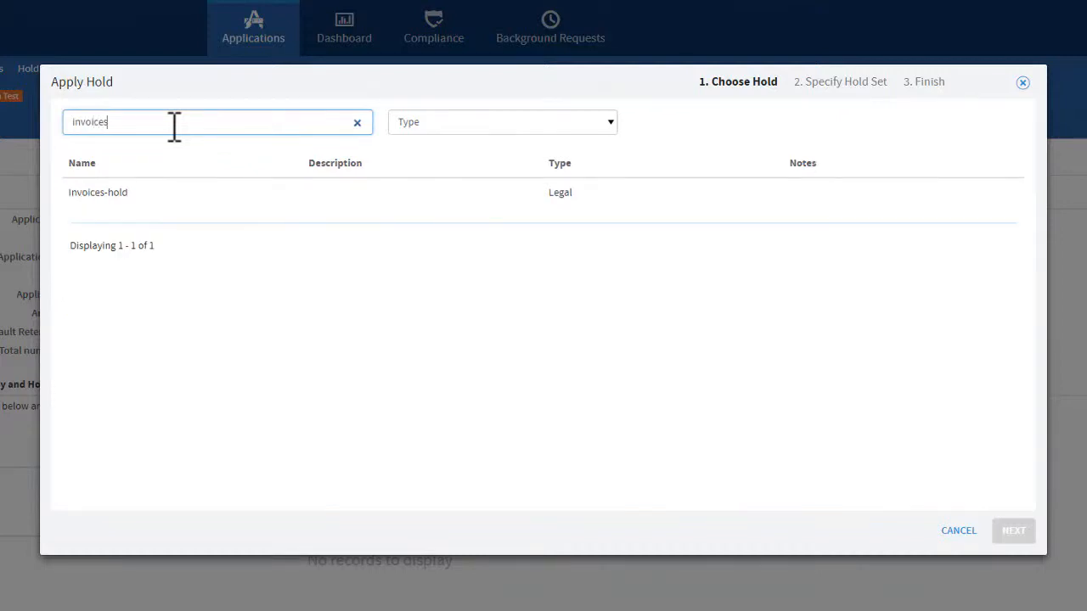
left_click(97, 192)
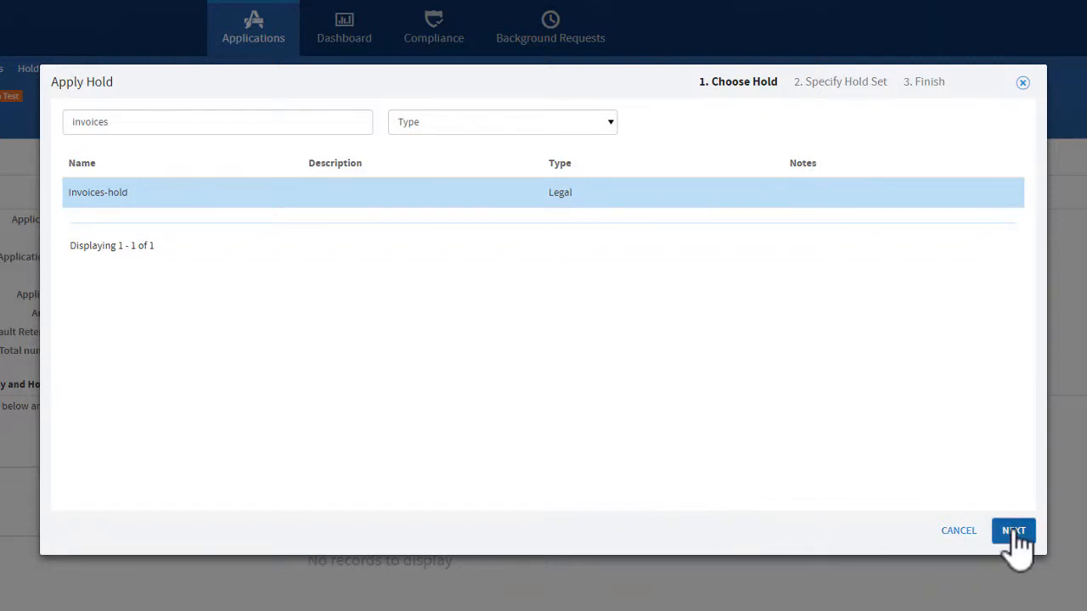
Step: Name the hold set 'Invoices Application Hold' with description 'A legal hold on all invoices for 2018'
left_click(1013, 530)
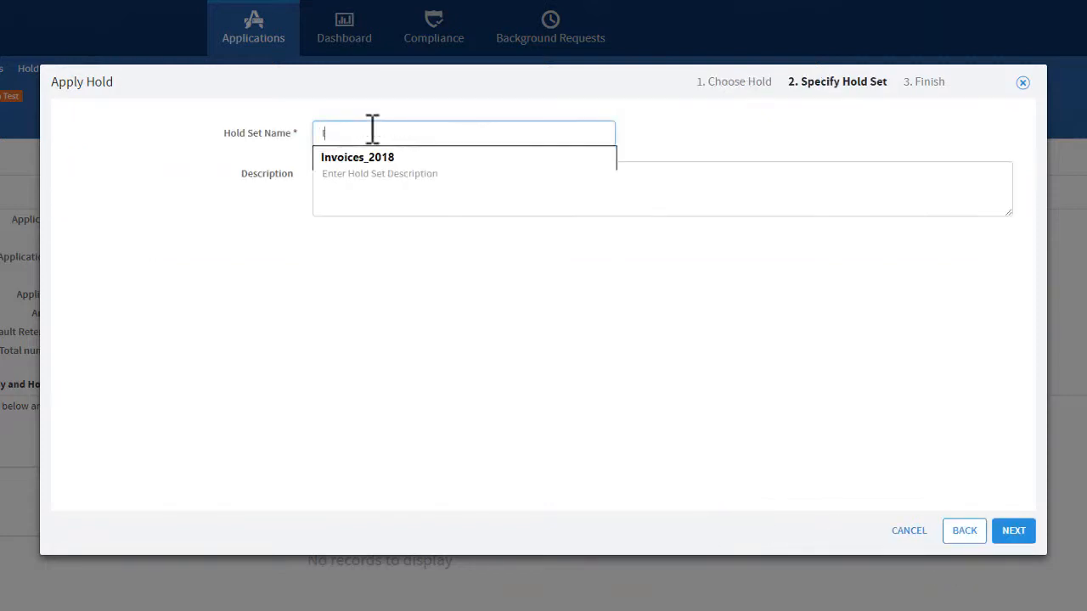
type("Invoices")
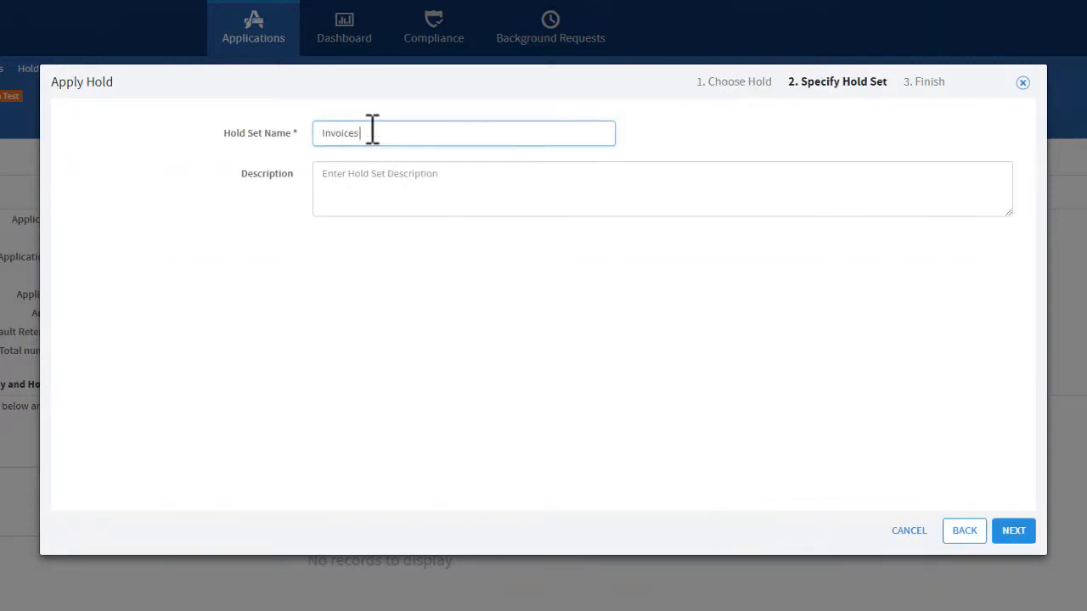
type("Application")
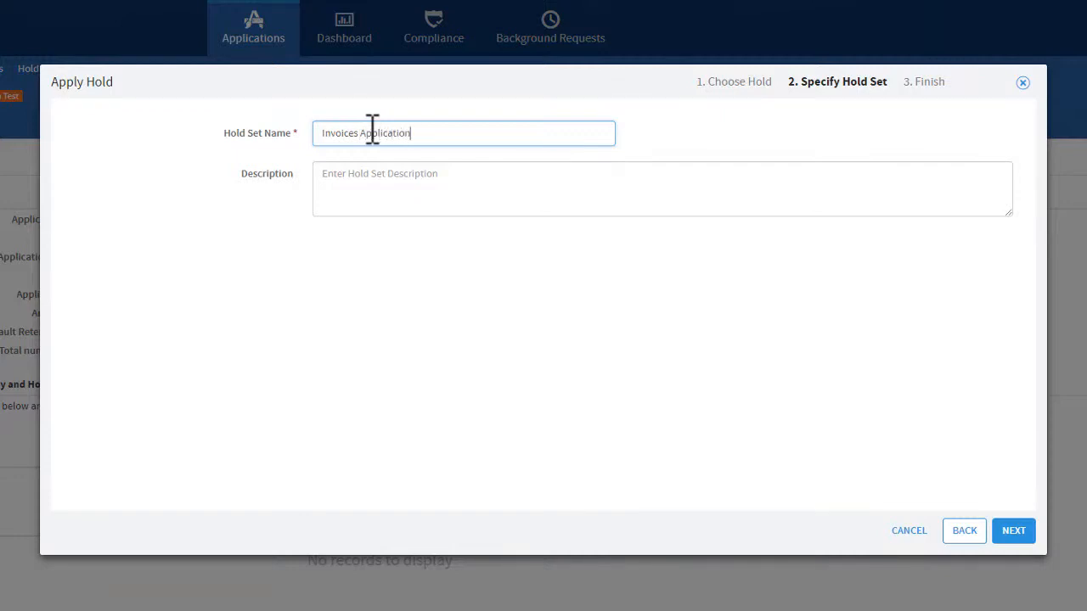
type("Hold")
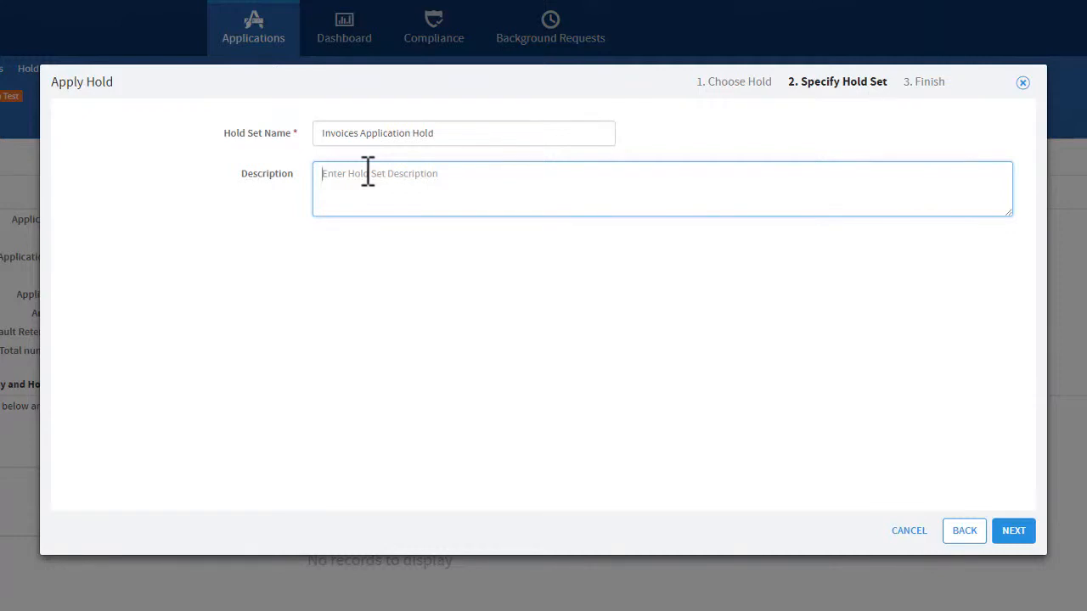
type("A legal hold on all invo")
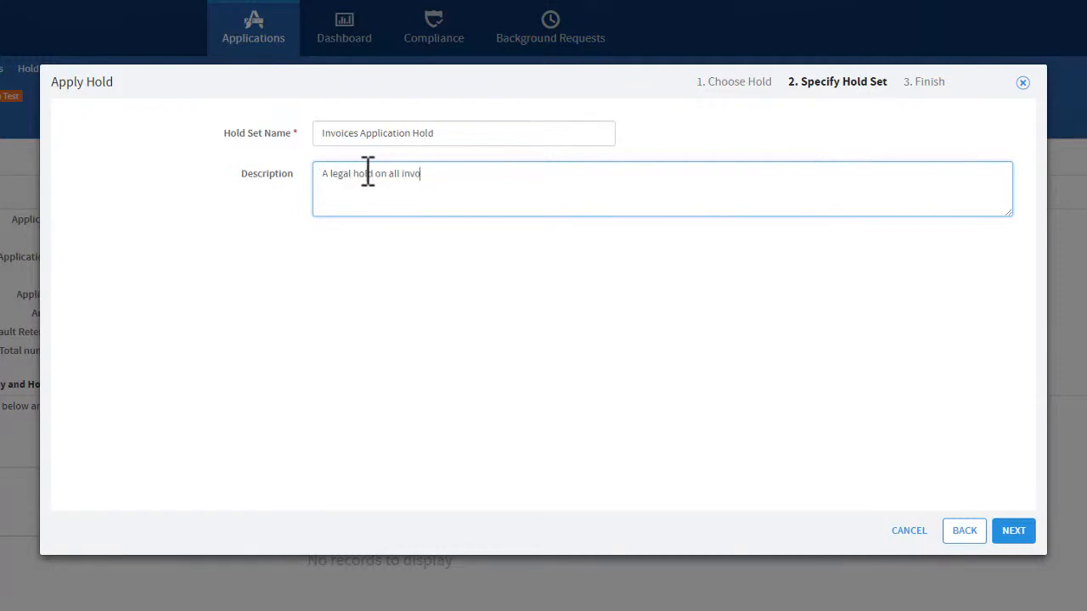
type("ices for 2018")
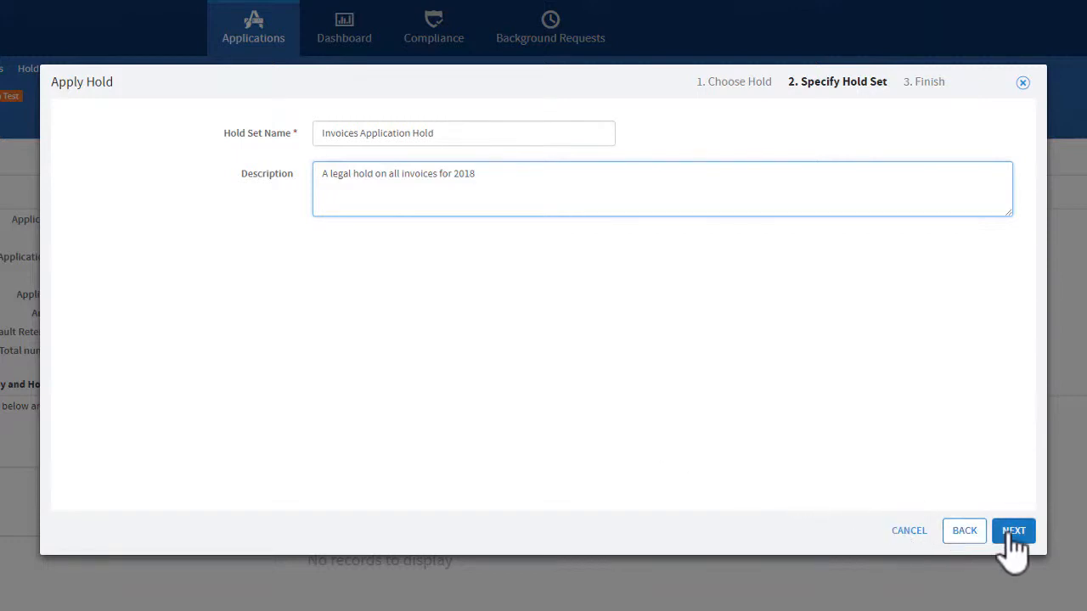
Step: Advance the wizard to the Finish summary of the hold set and legal hold
left_click(1012, 530)
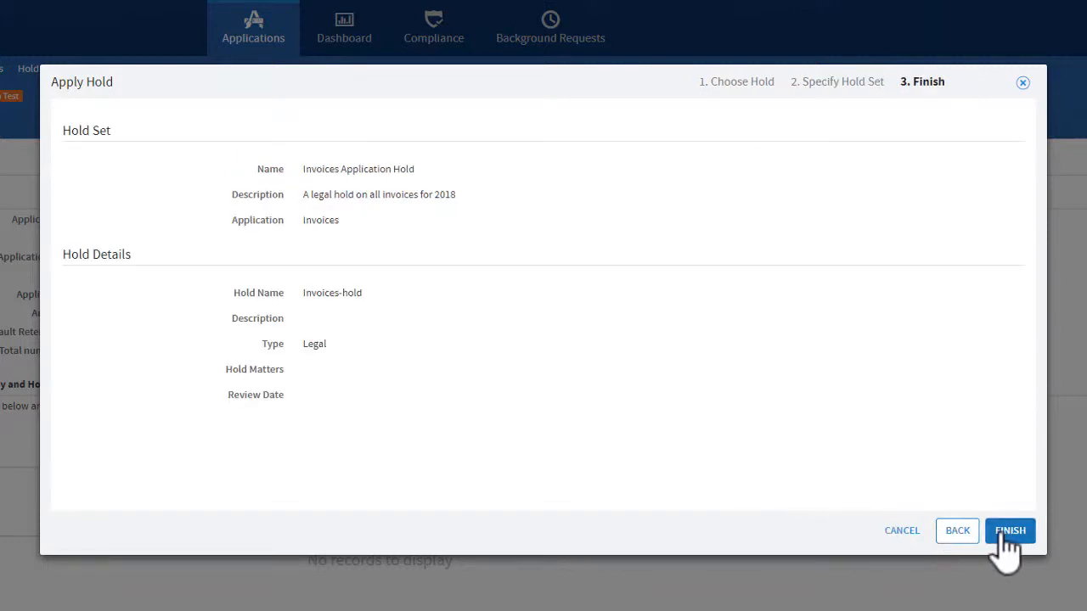
mouse_move(484, 204)
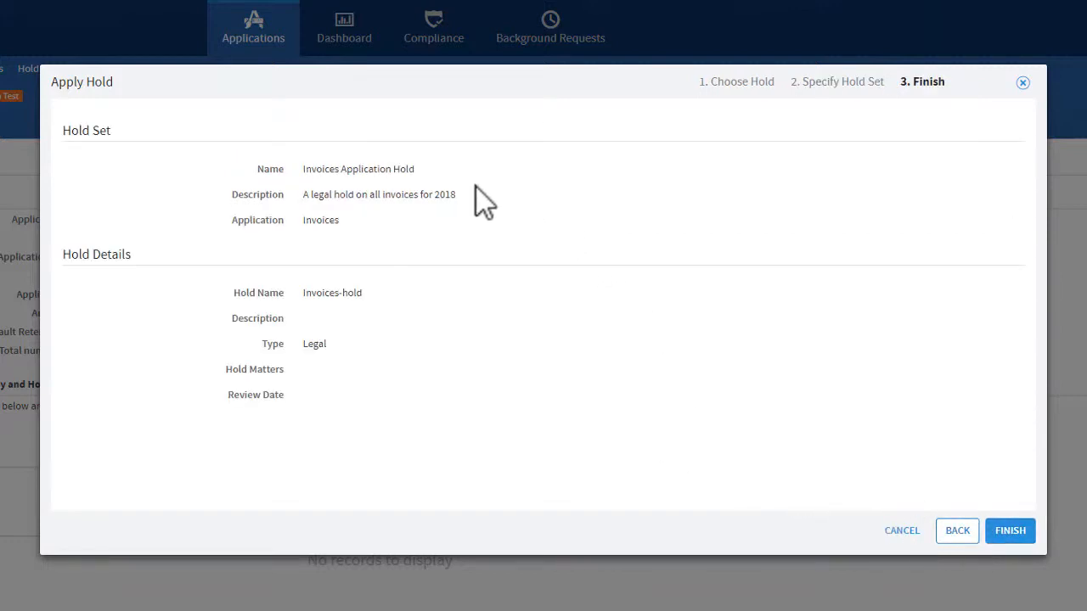
mouse_move(394, 302)
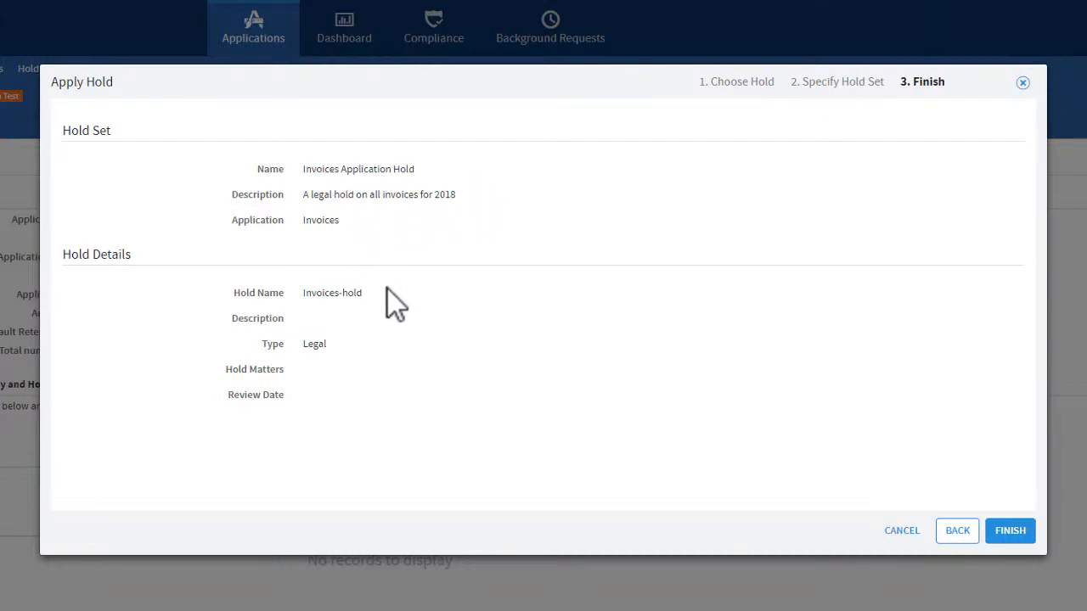
mouse_move(580, 508)
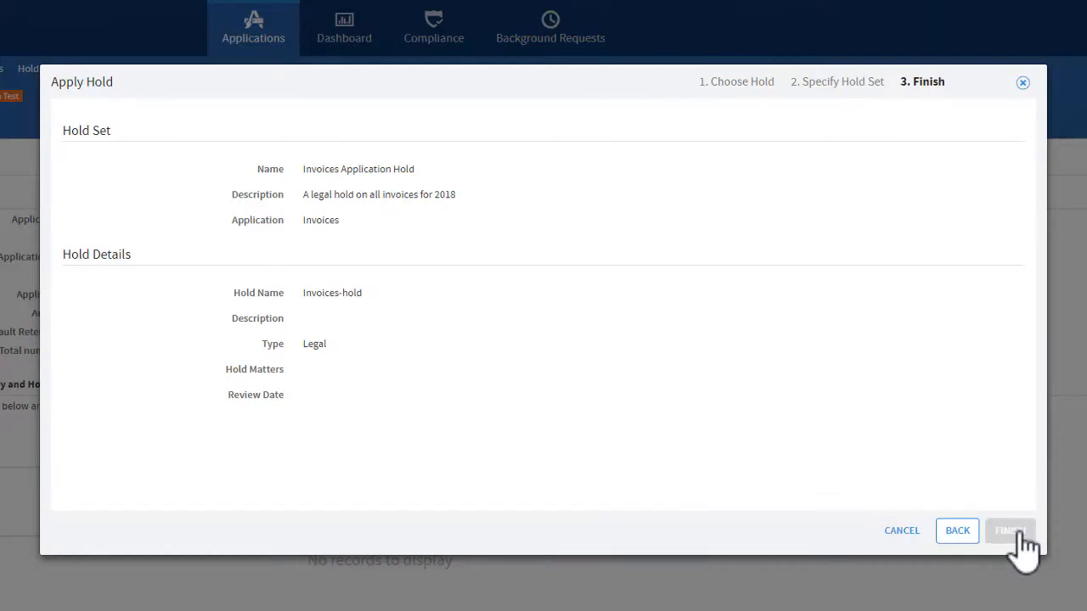
Step: Finish applying the hold and view the Invoices application's Hold Sets list
left_click(1010, 530)
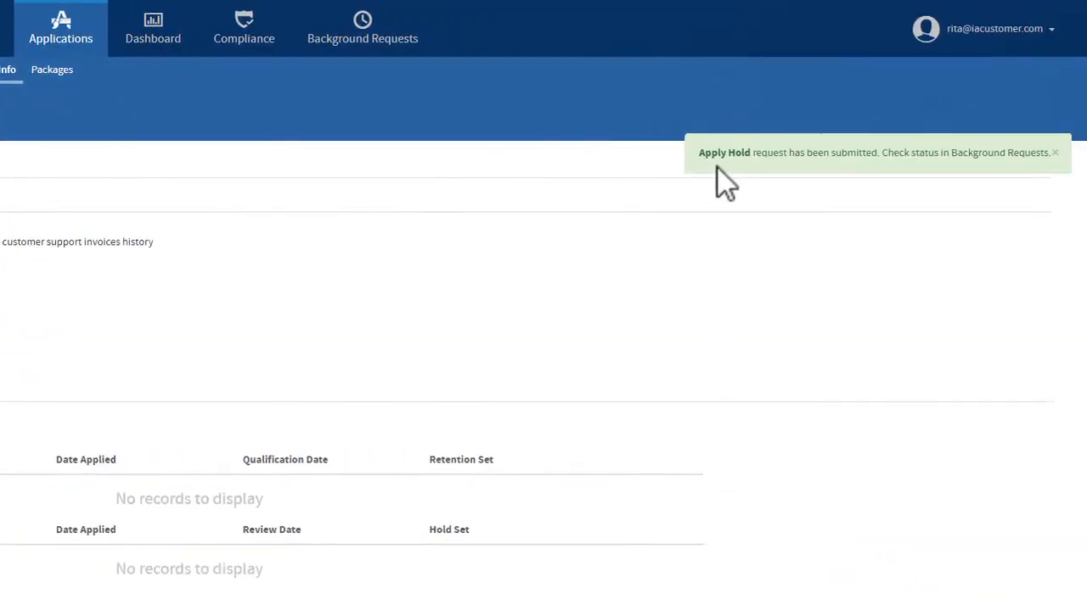
left_click(362, 27)
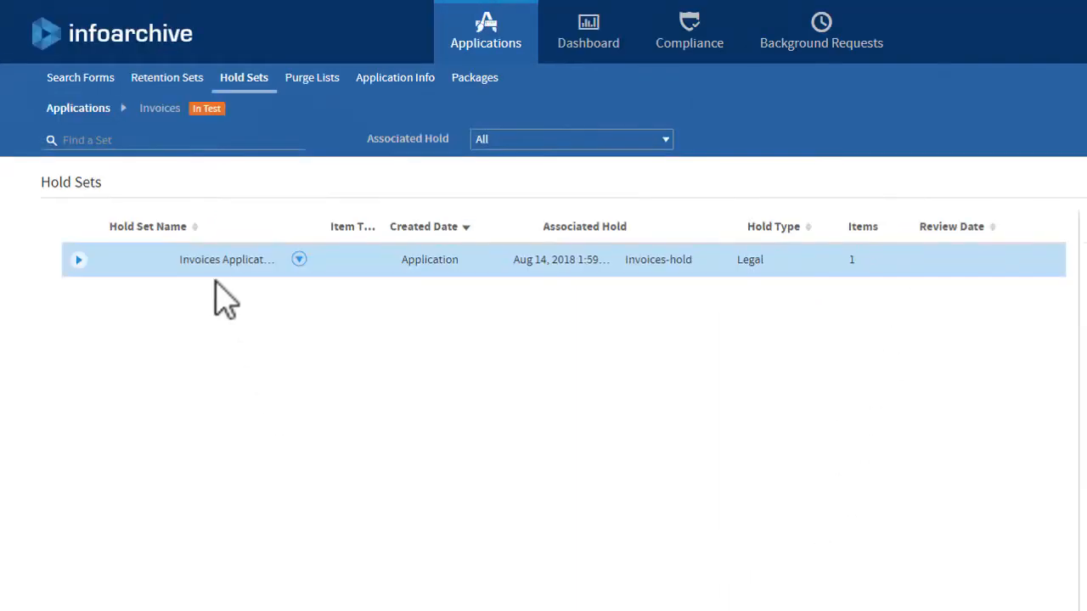
mouse_move(658, 293)
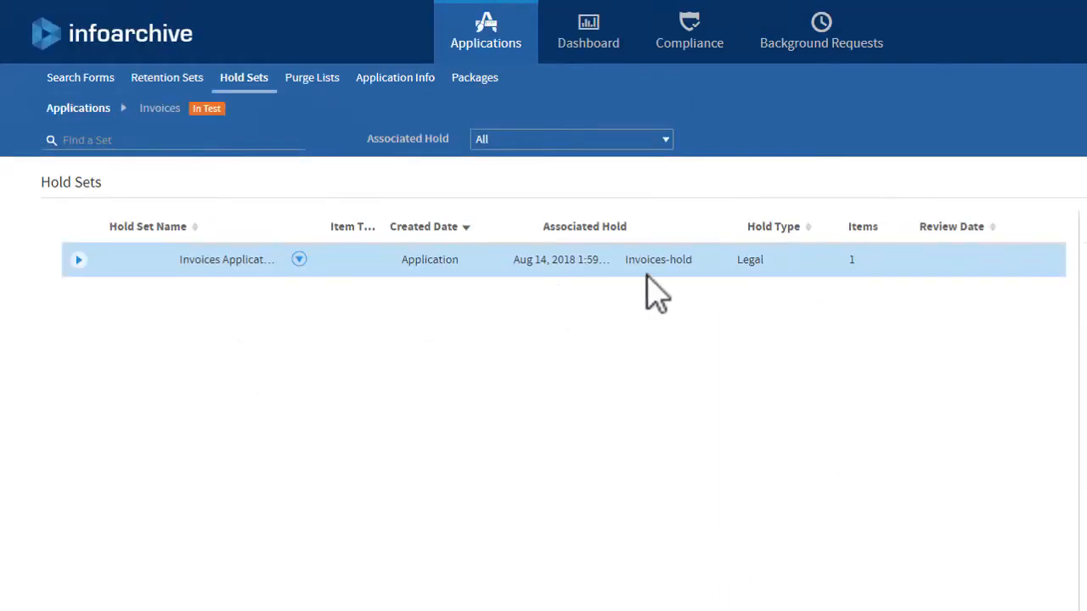